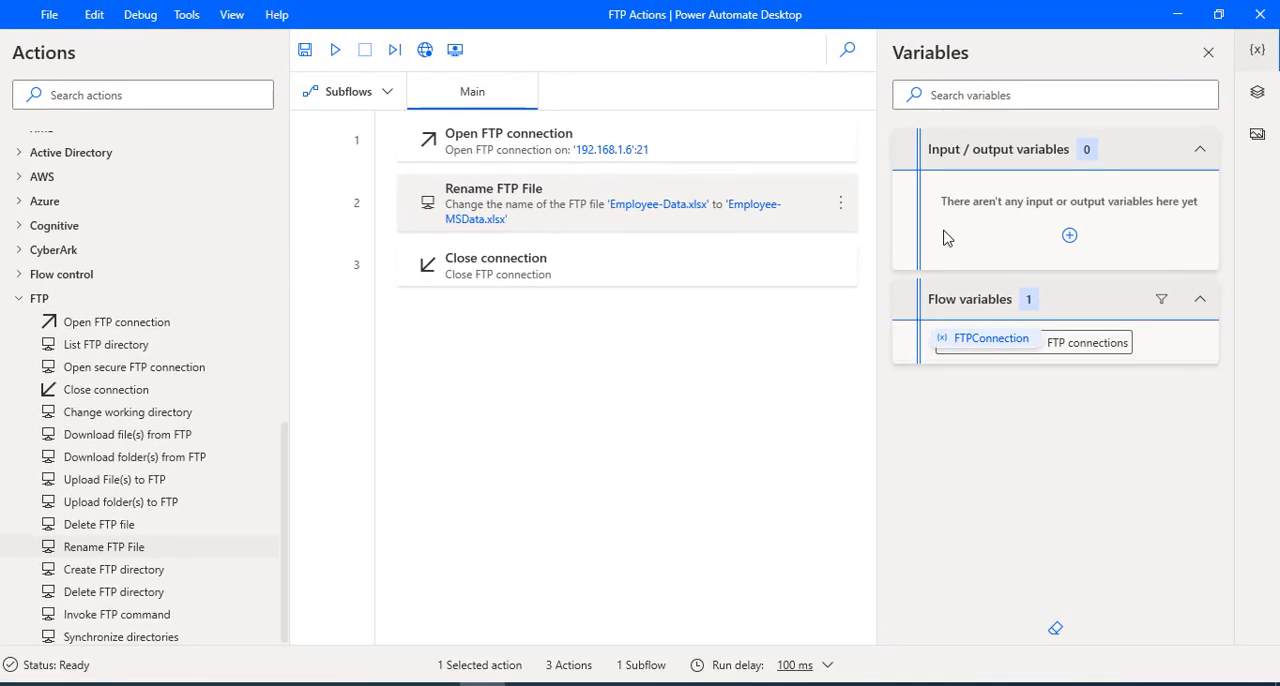
{"action": "mouse_move", "coordinate": [840, 203]}
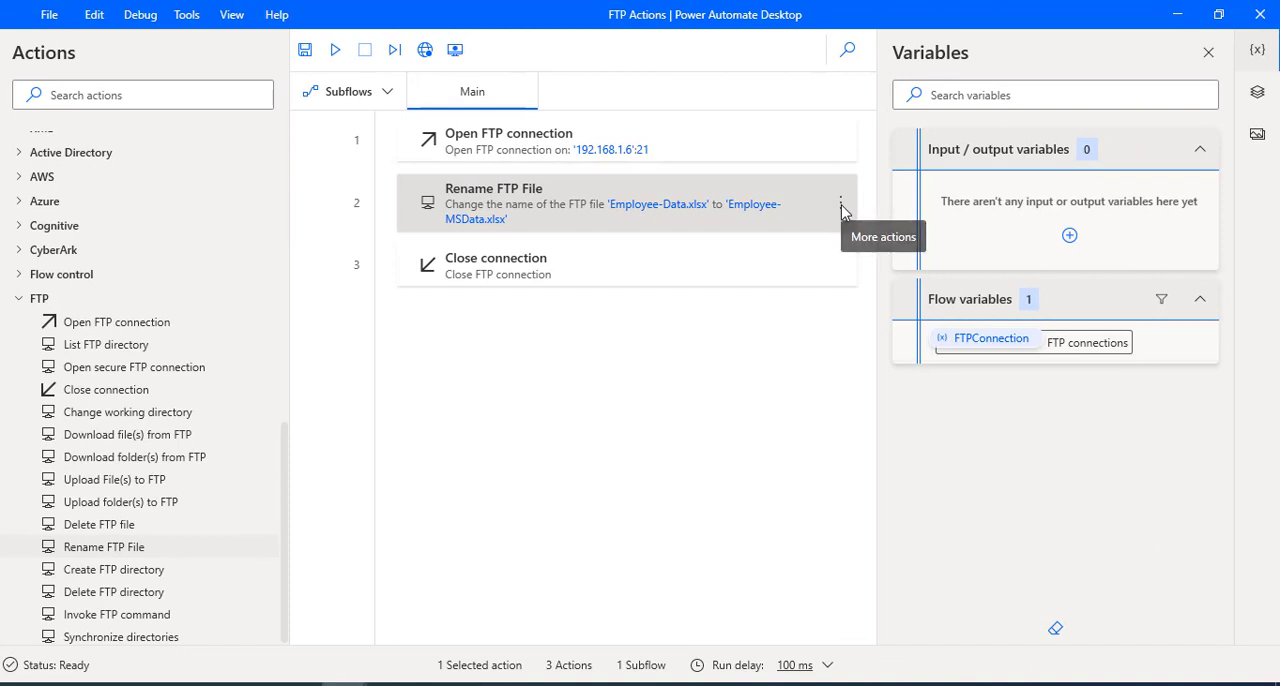
Open the More actions menu on the Rename FTP File step to delete it
{"action": "left_click", "coordinate": [842, 203]}
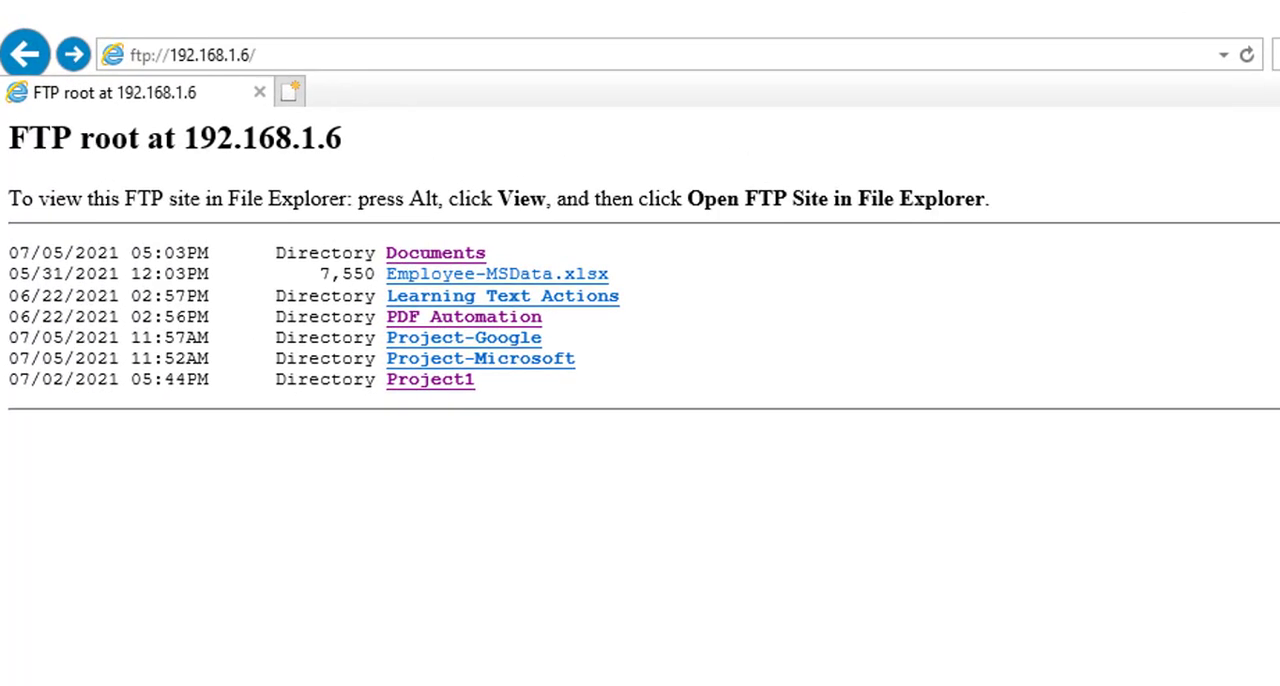
{"action": "mouse_move", "coordinate": [616, 511]}
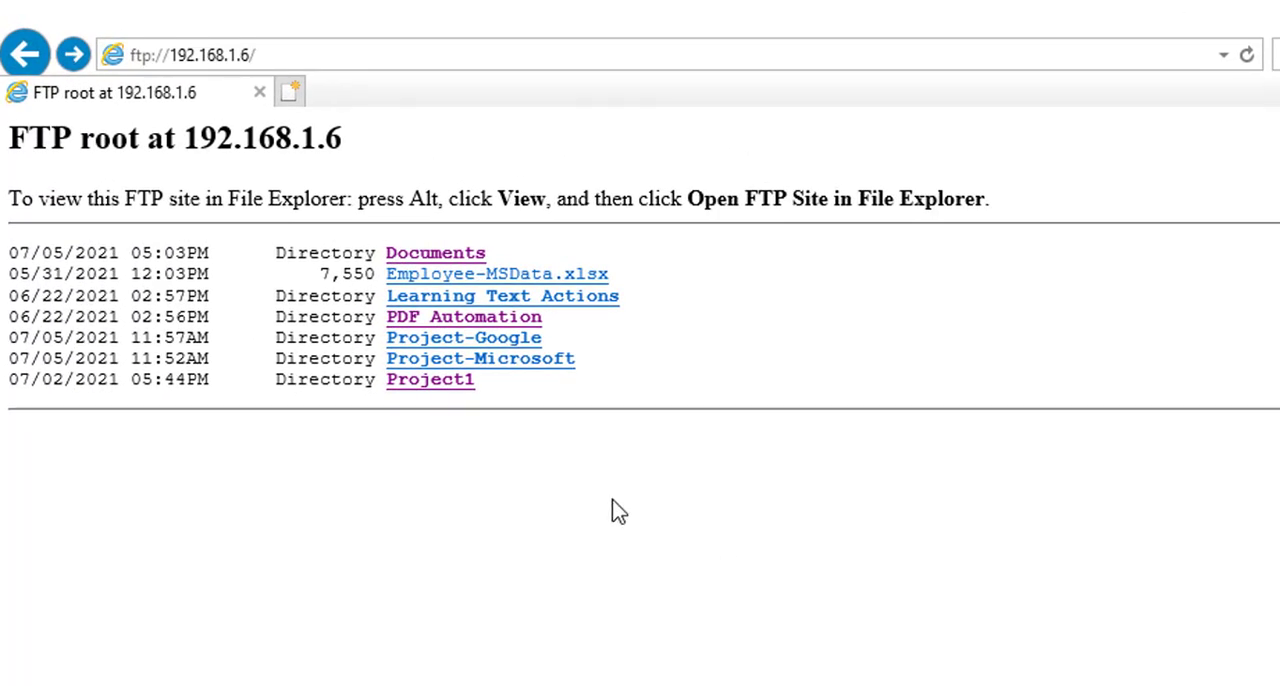
Open the Project1 directory in the FTP listing at 192.168.1.6
{"action": "left_click", "coordinate": [430, 380]}
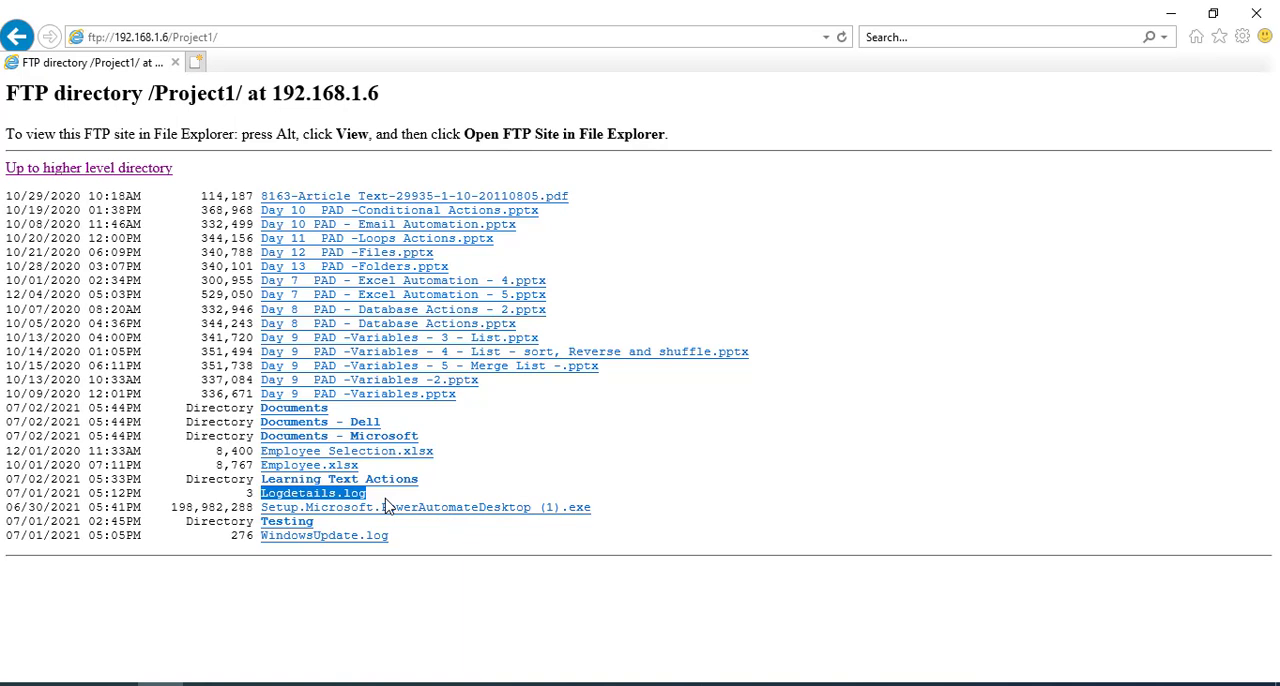
{"action": "mouse_move", "coordinate": [395, 486]}
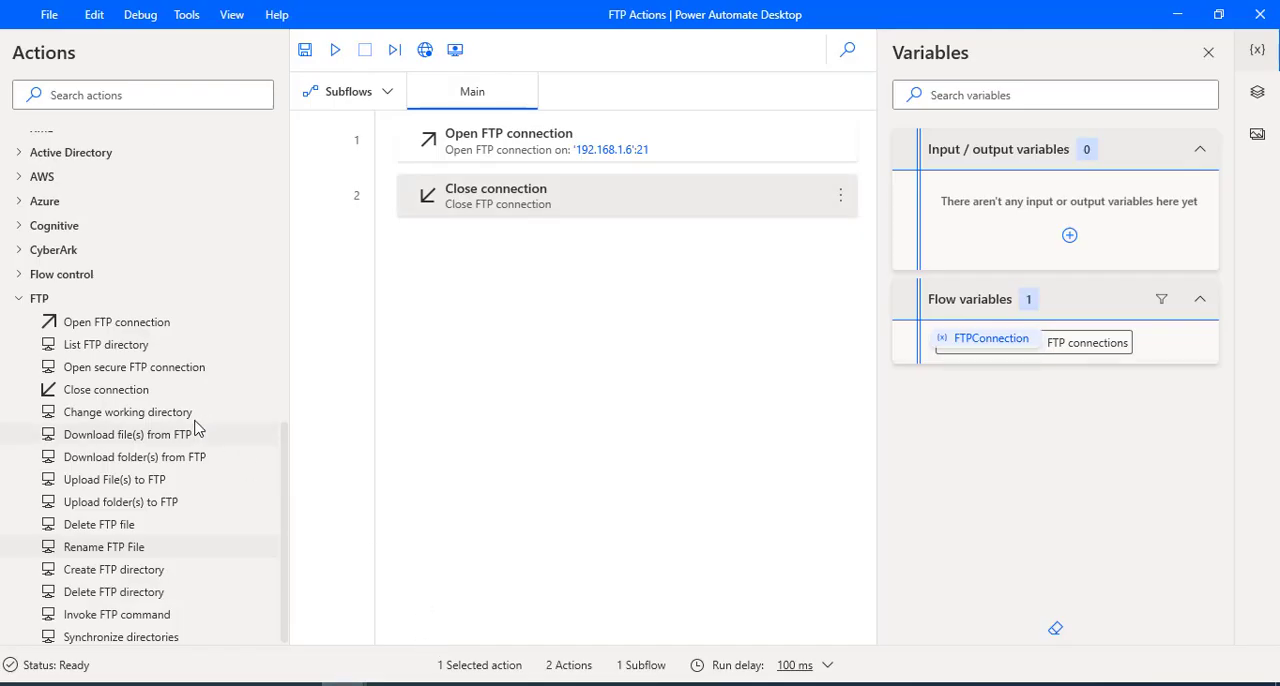
{"action": "mouse_move", "coordinate": [128, 412]}
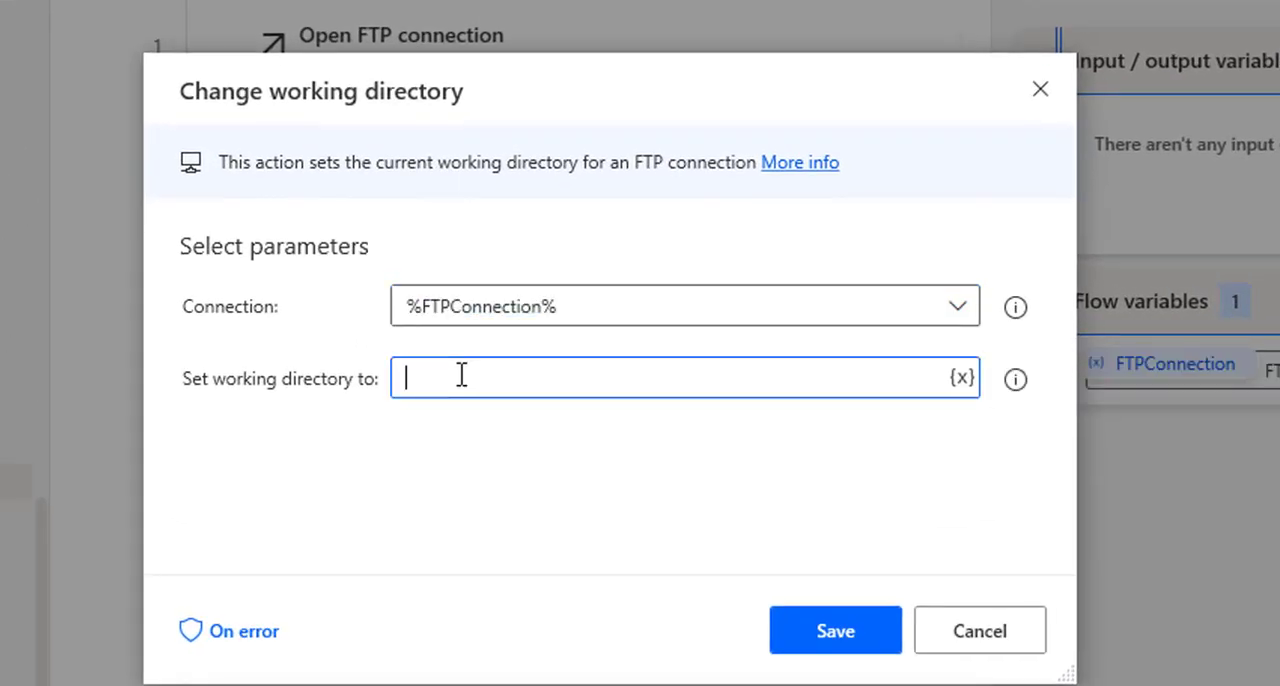
Set the Change working directory step's directory to Project1 and save
{"action": "type", "text": "Project1"}
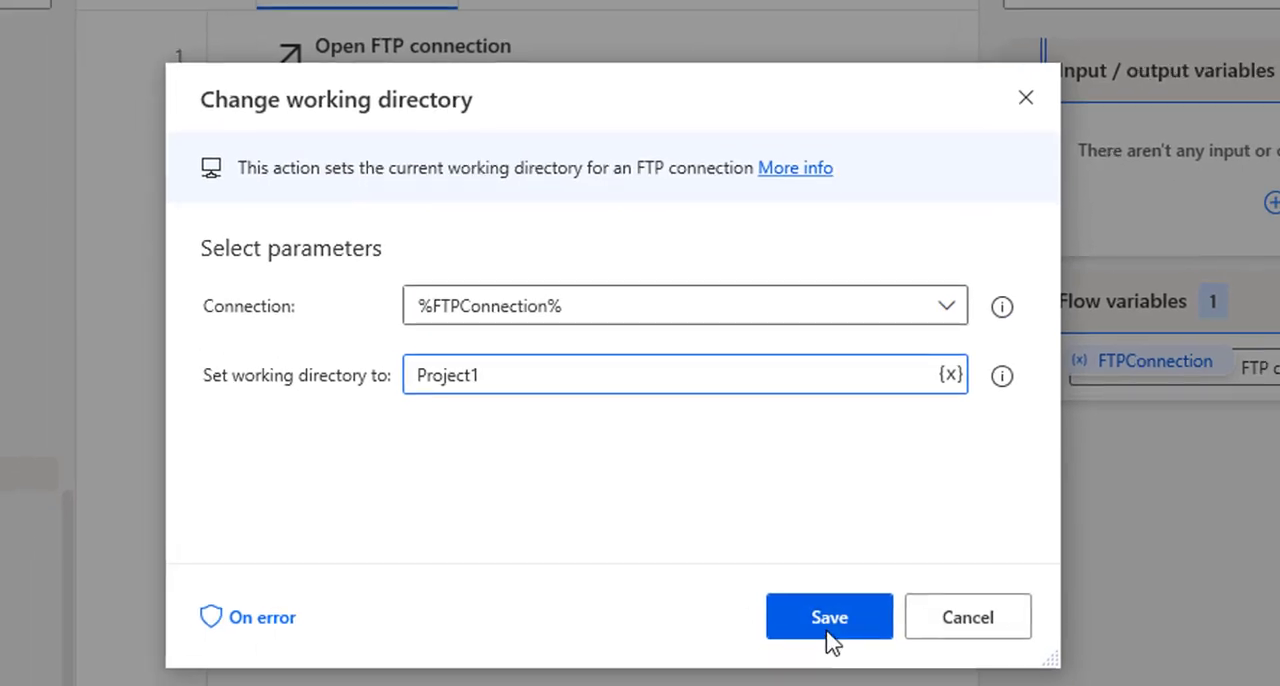
{"action": "left_click", "coordinate": [828, 617]}
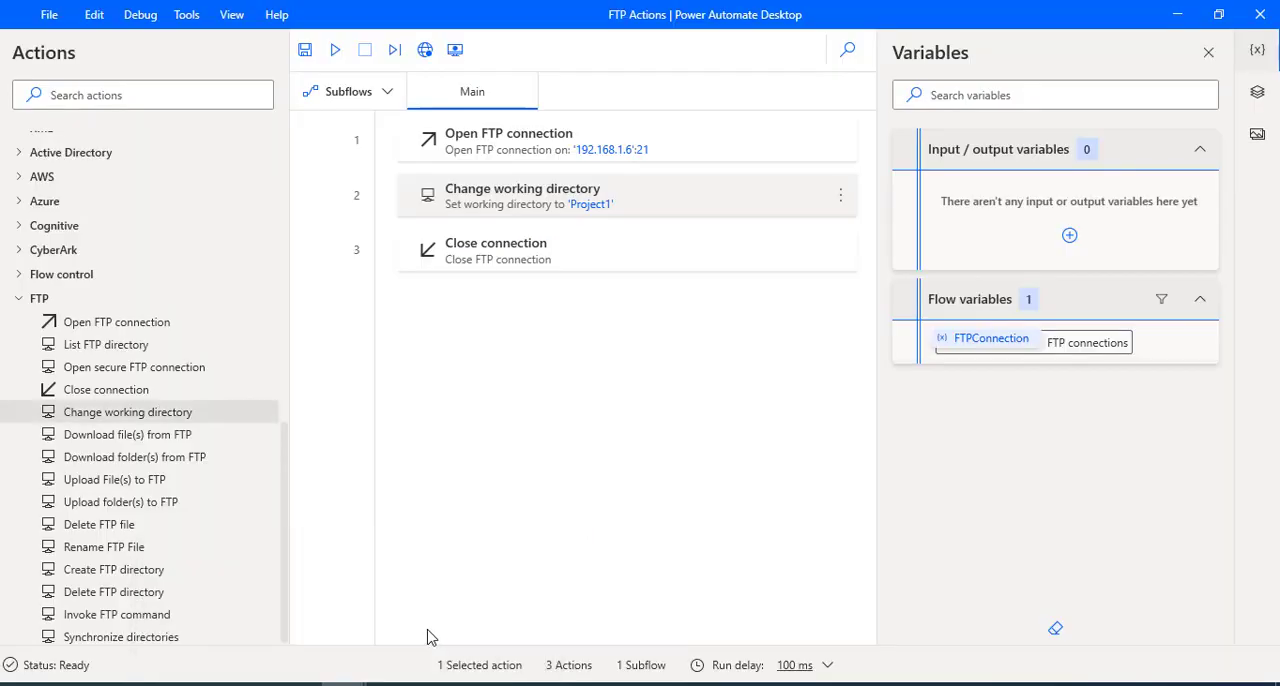
{"action": "mouse_move", "coordinate": [108, 524]}
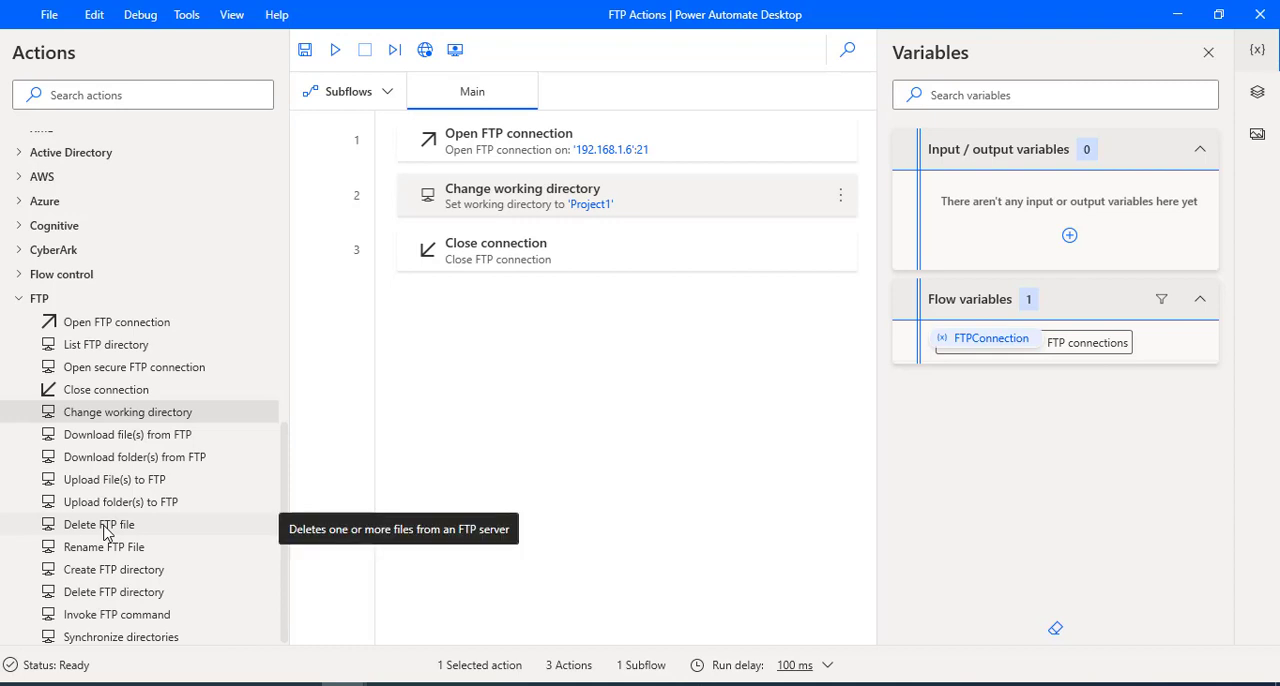
Add a Delete FTP file step with Logdetails.log as the file to delete
{"action": "left_click_drag", "start_coordinate": [98, 523], "coordinate": [520, 234]}
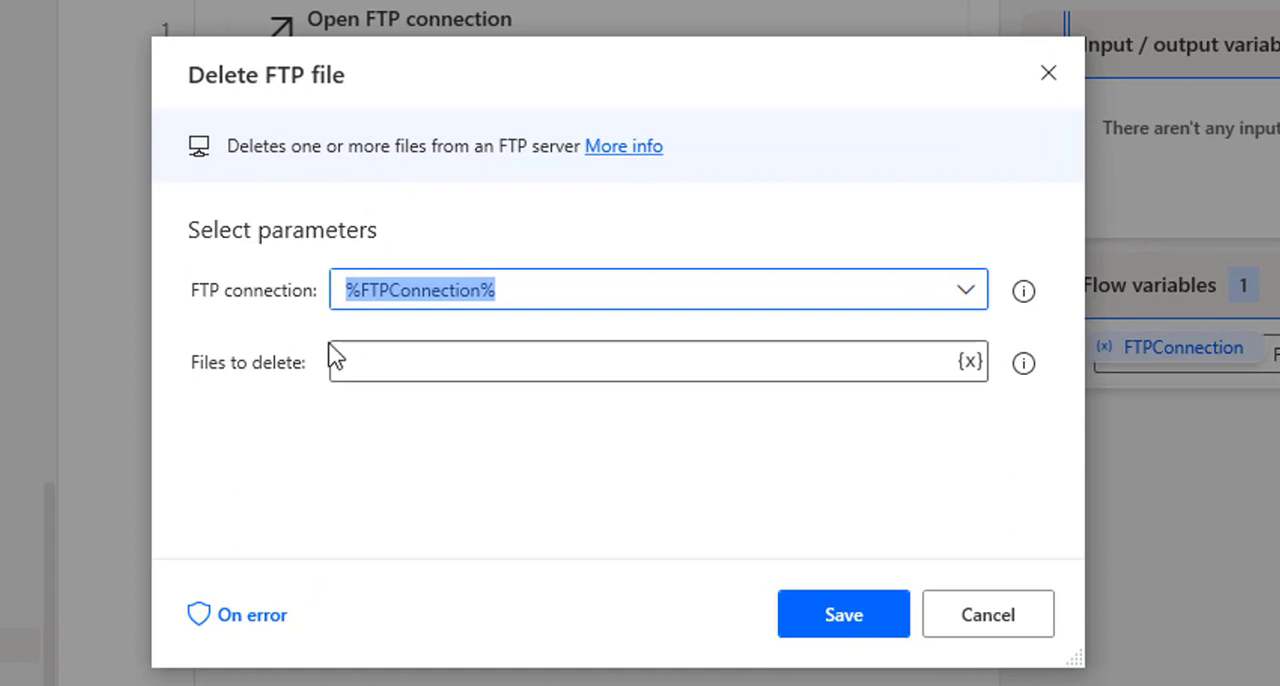
{"action": "mouse_move", "coordinate": [285, 380]}
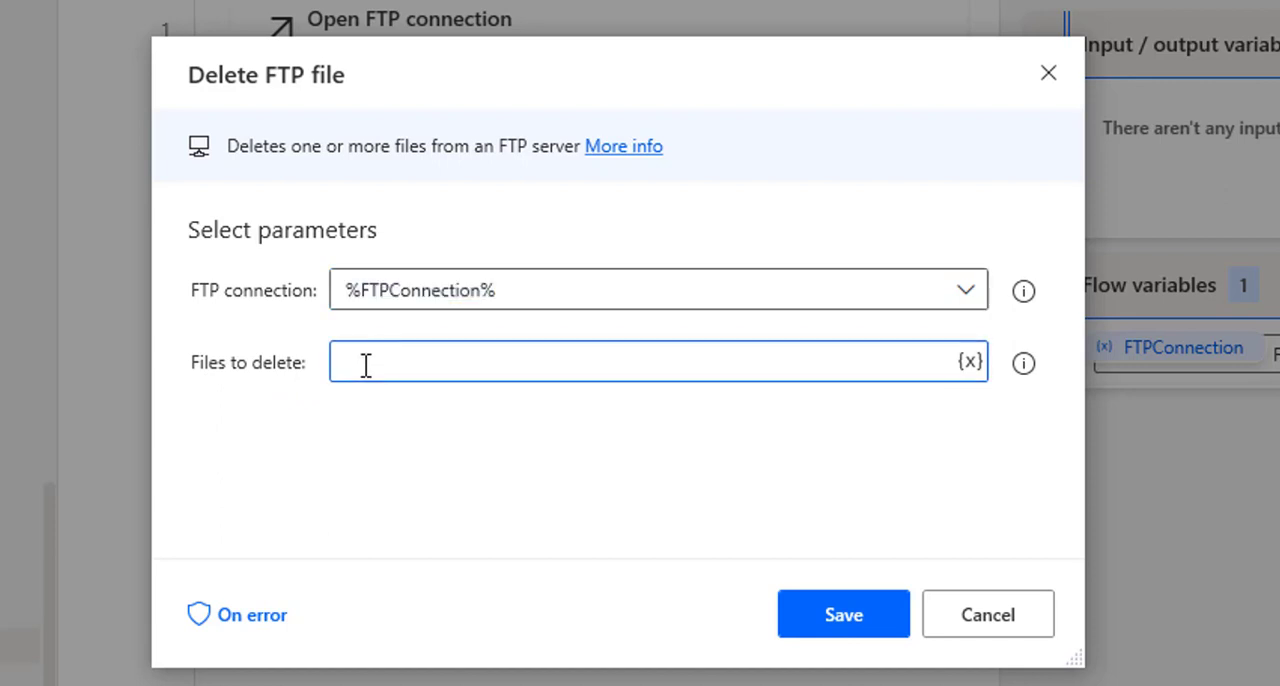
{"action": "type", "text": "Logdetails.log"}
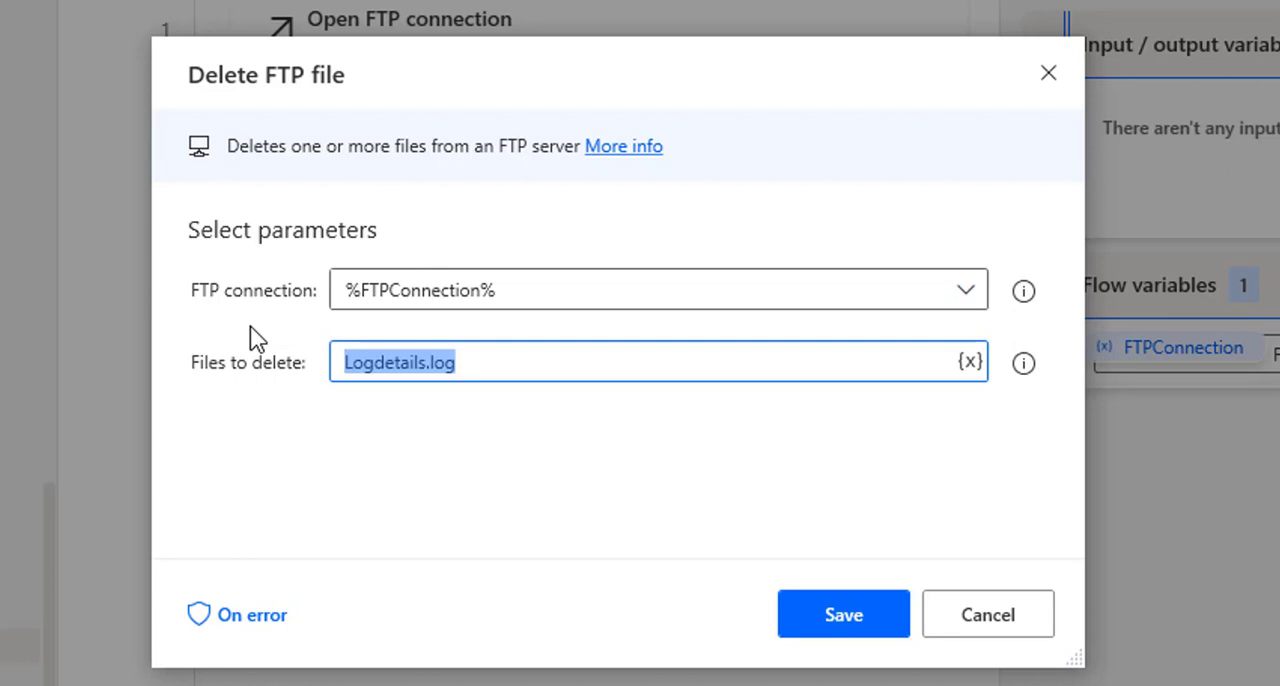
{"action": "mouse_move", "coordinate": [205, 312]}
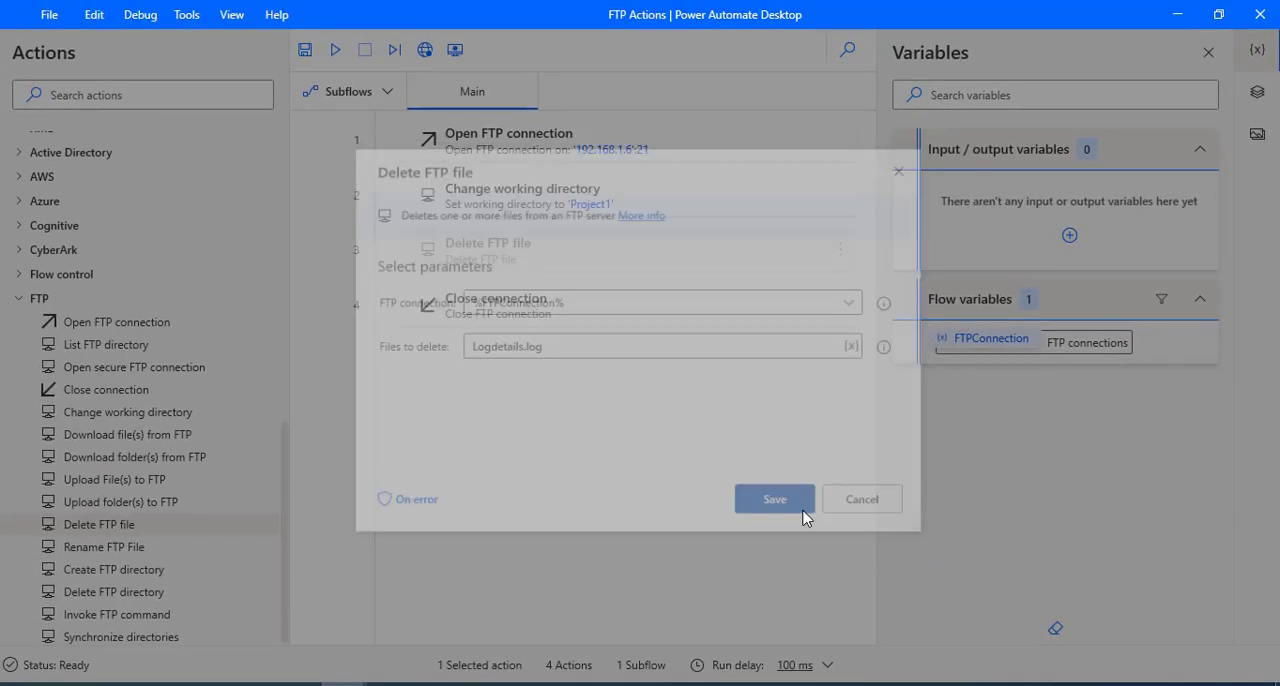
{"action": "left_click", "coordinate": [774, 499]}
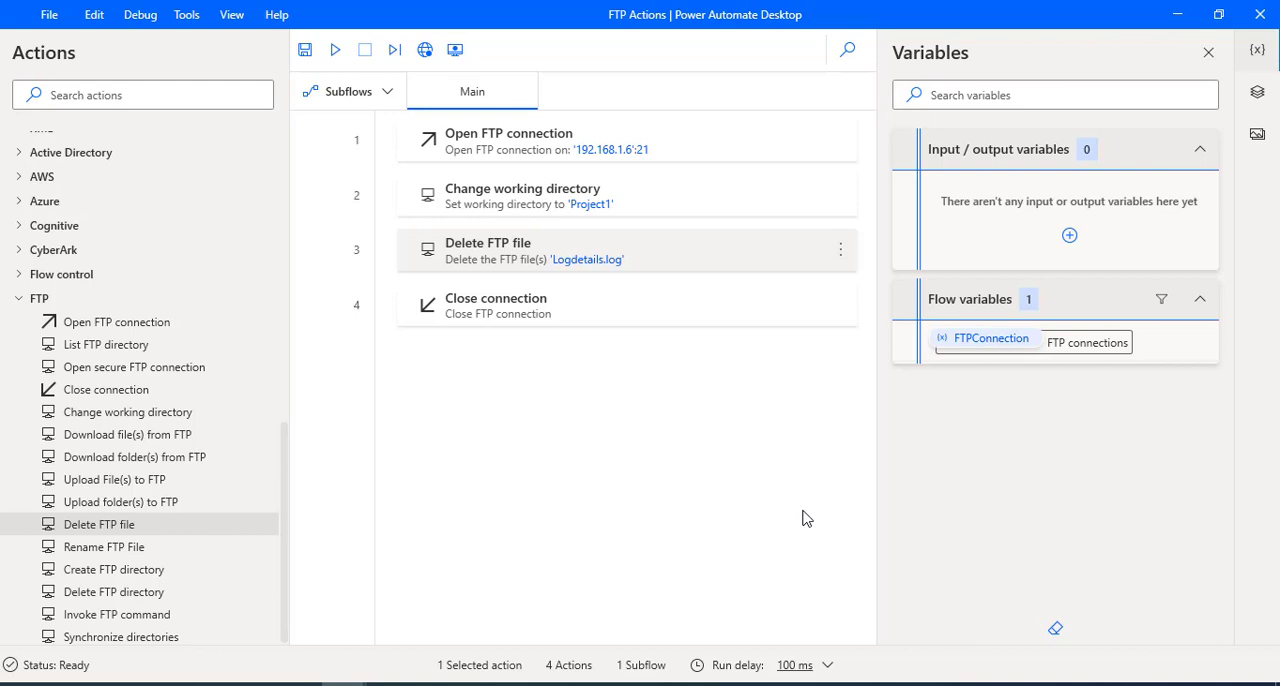
{"action": "mouse_move", "coordinate": [675, 414]}
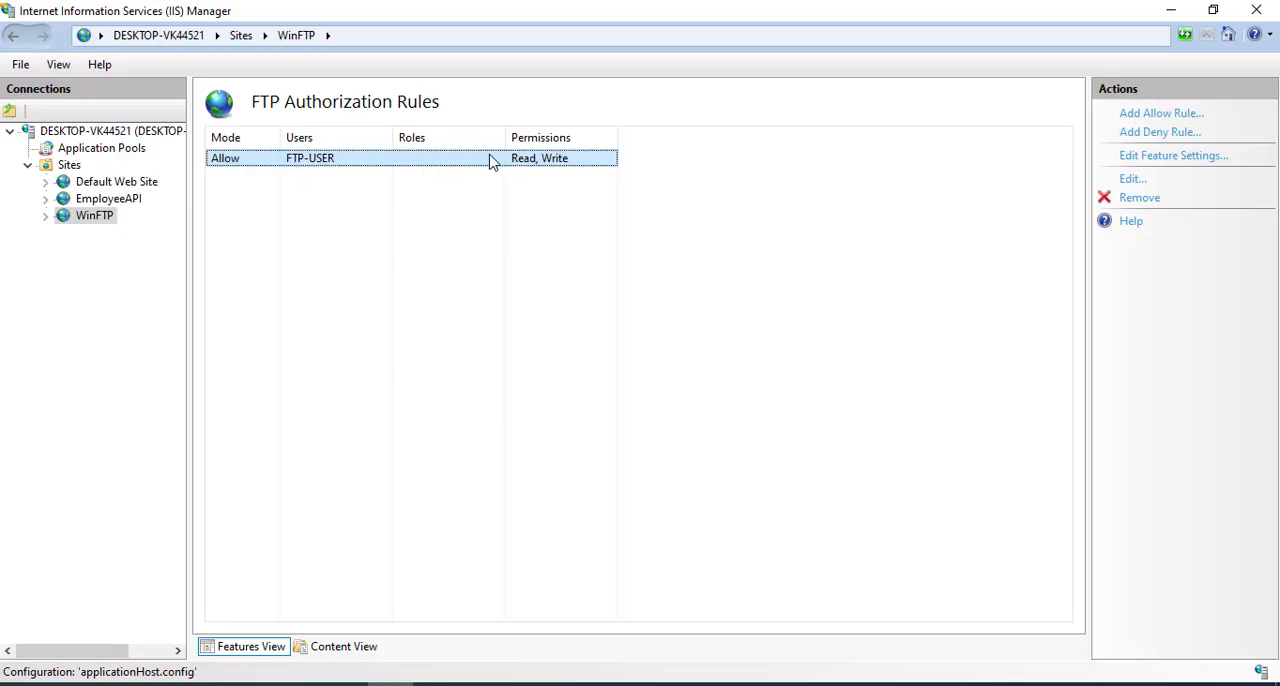
{"action": "mouse_move", "coordinate": [575, 165]}
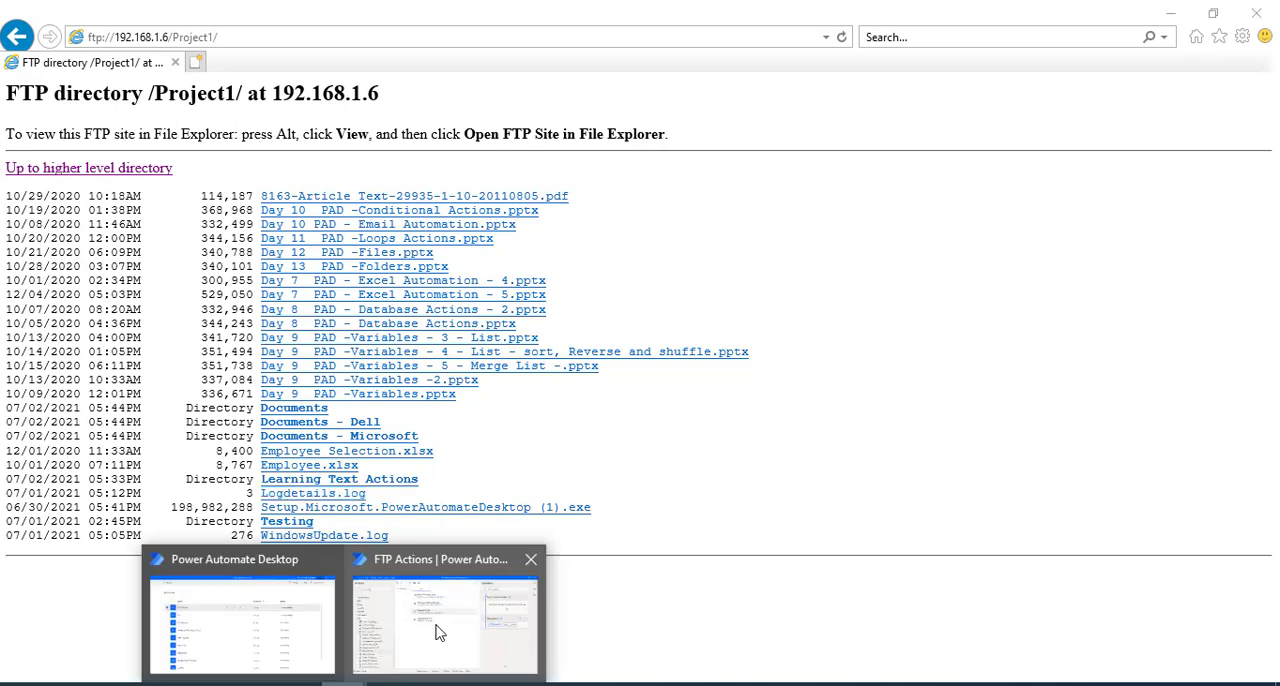
Run the four-step FTP Actions flow from its window's toolbar
{"action": "left_click", "coordinate": [439, 630]}
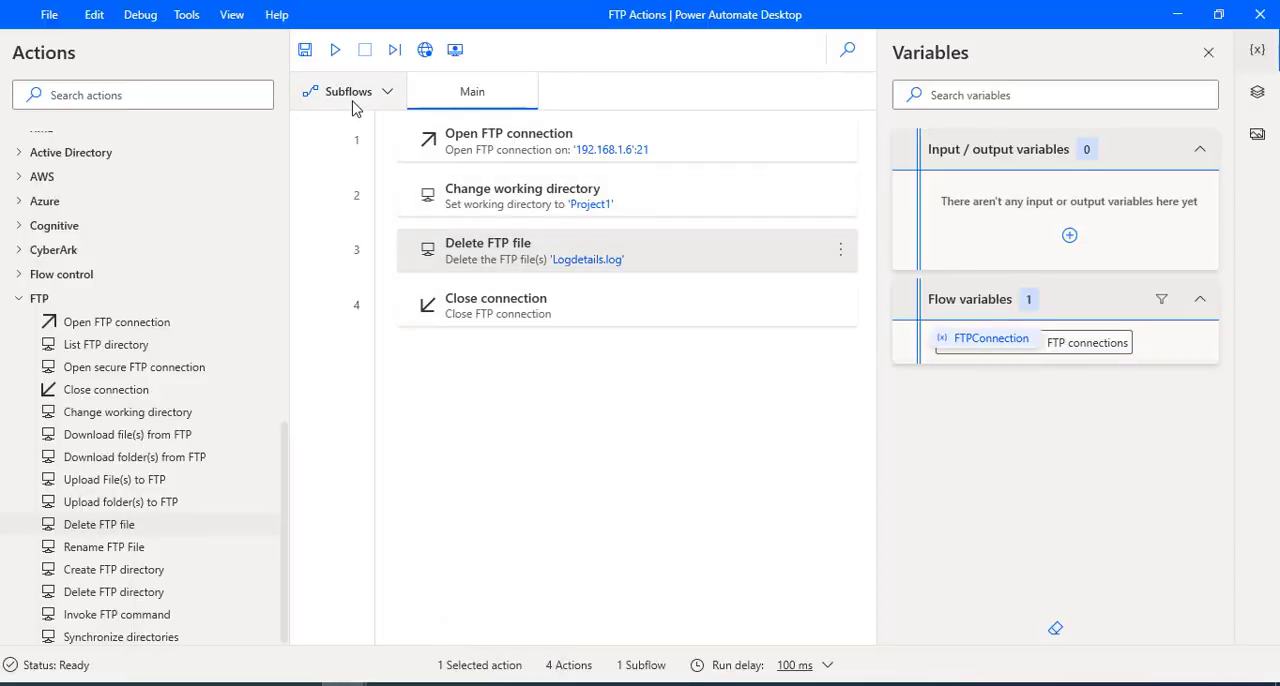
{"action": "left_click", "coordinate": [341, 50]}
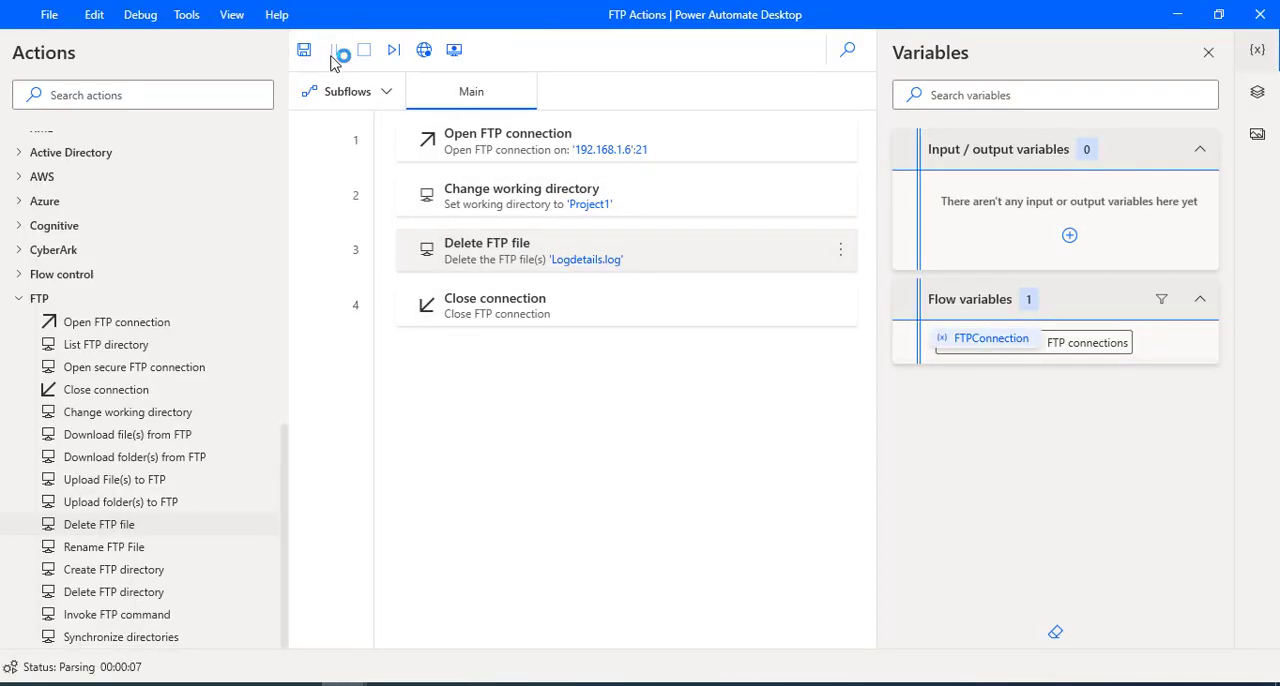
{"action": "left_click", "coordinate": [339, 51]}
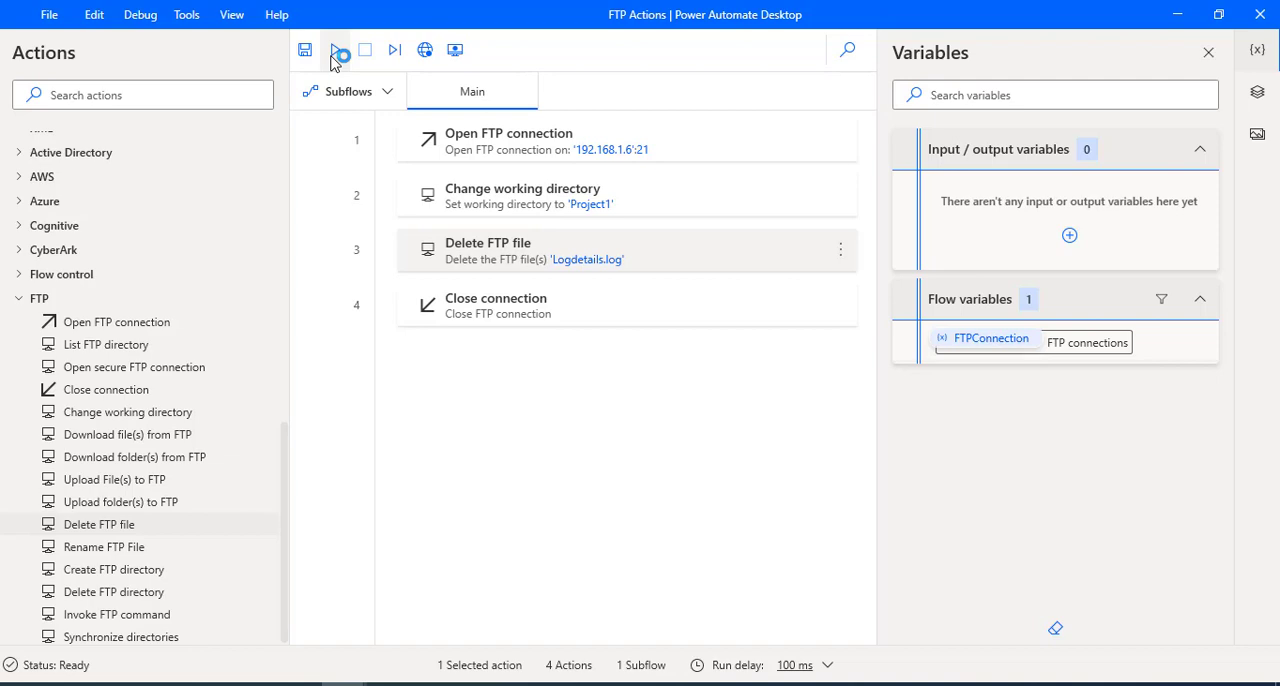
{"action": "left_click", "coordinate": [336, 48]}
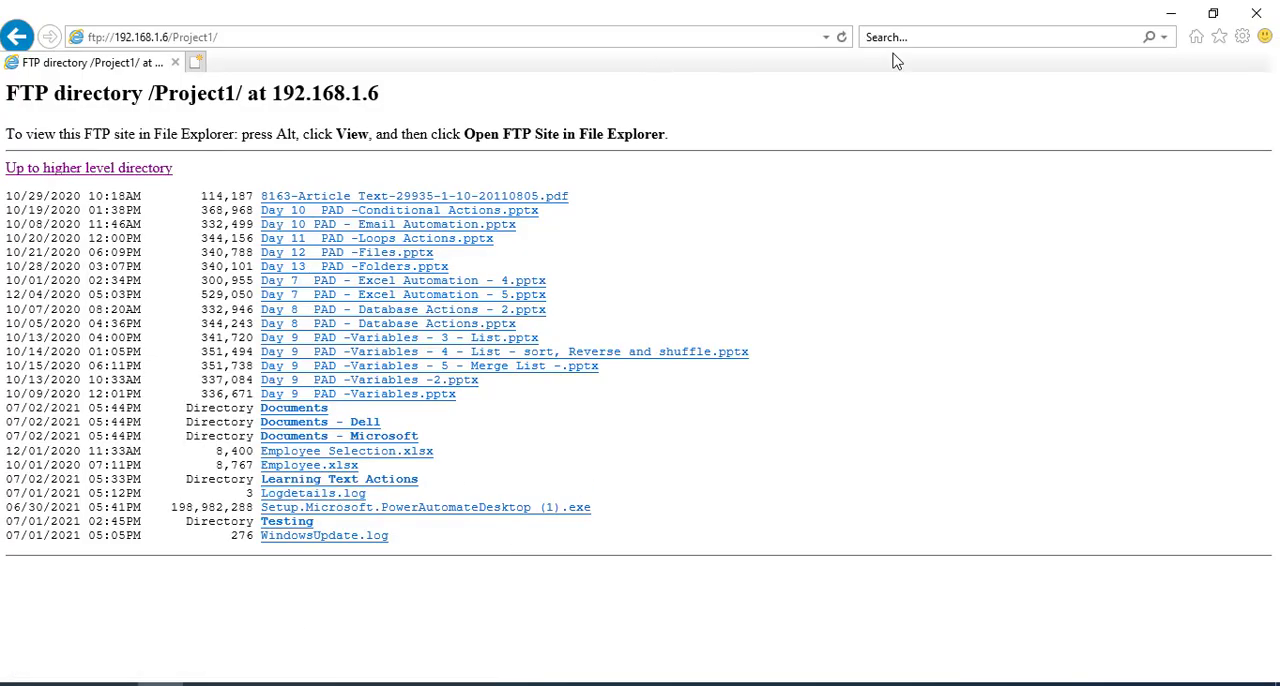
Refresh the ftp://192.168.1.6/Project1/ listing in Internet Explorer
{"action": "left_click", "coordinate": [170, 33]}
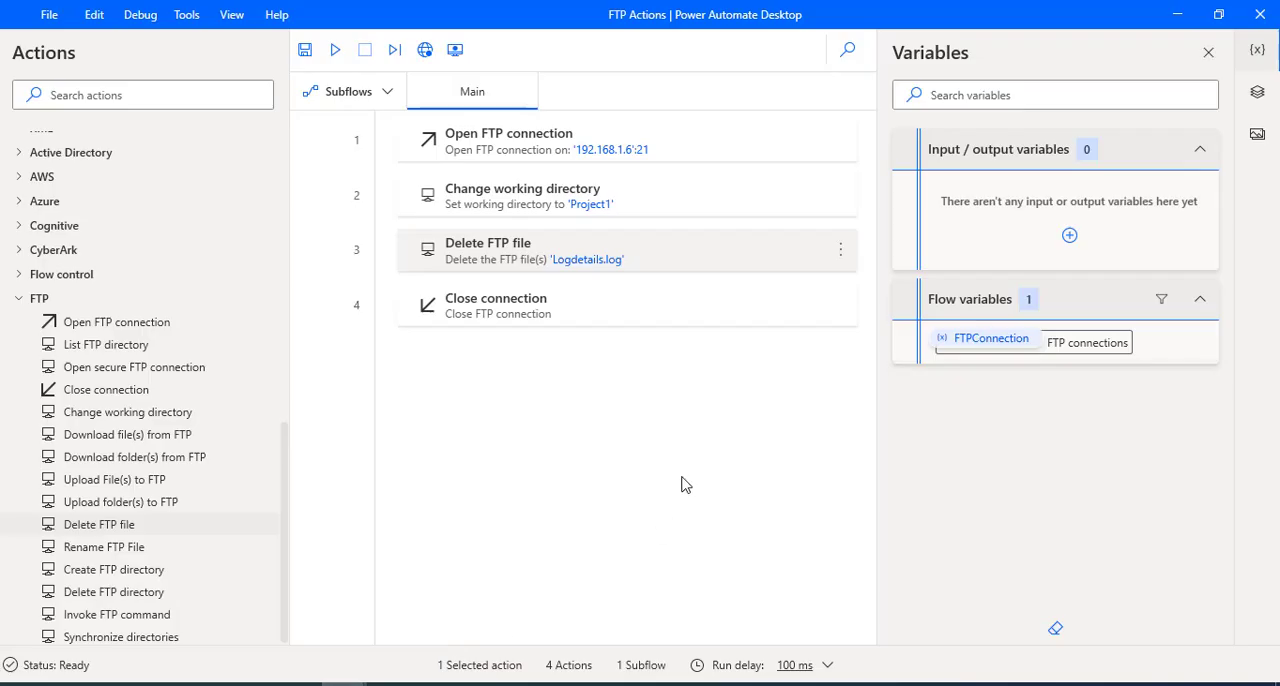
{"action": "mouse_move", "coordinate": [682, 483]}
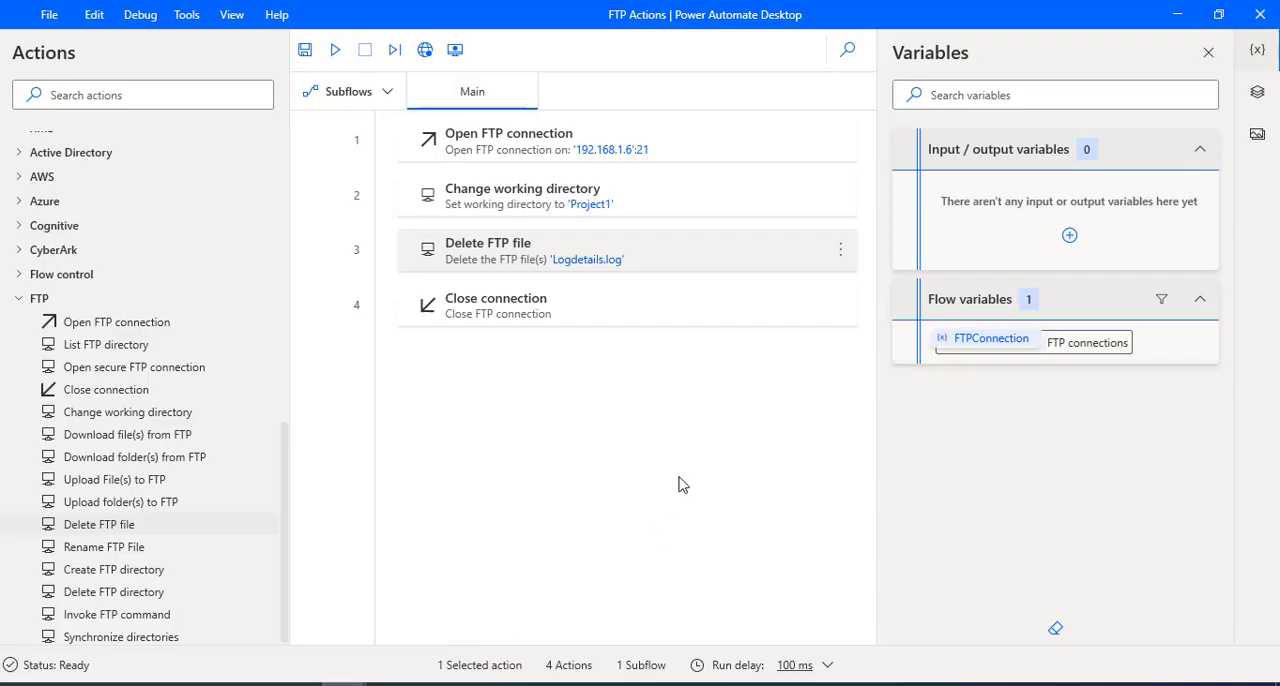